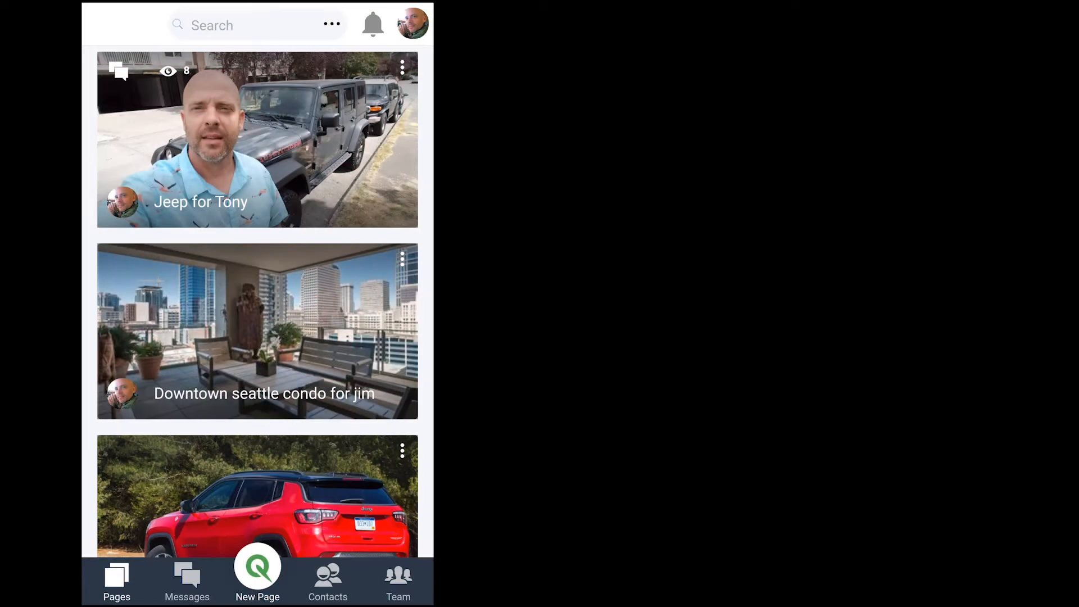
# Start a new 'Honda for Michelle' page and add a personal video to it.
pyautogui.click(256, 577)
pyautogui.write('Honda for Michelle')
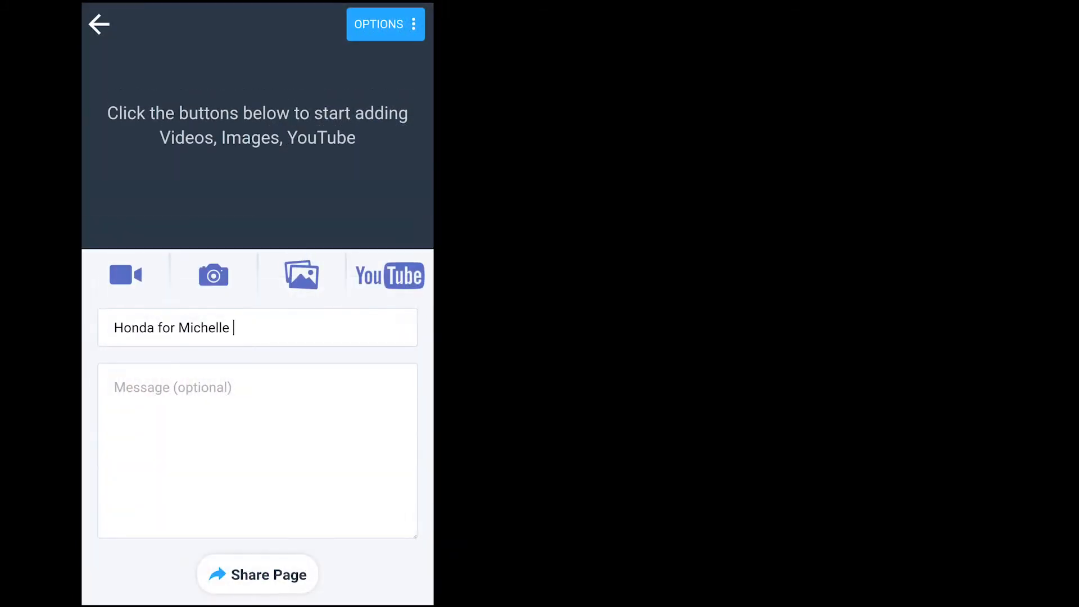
pyautogui.click(125, 274)
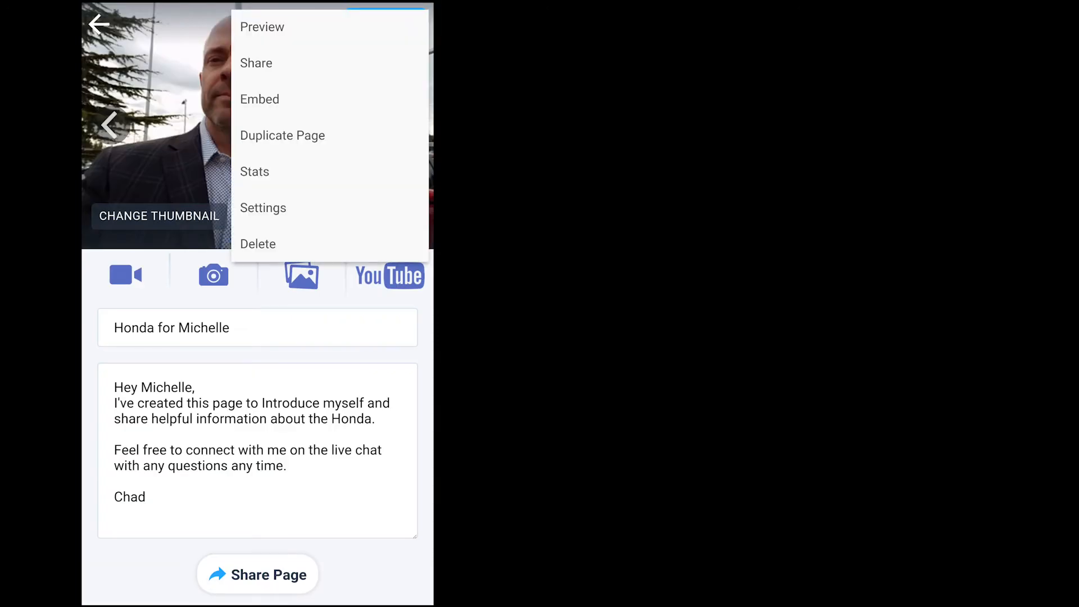
# Share the finished page by email and view it from the received message.
pyautogui.click(262, 26)
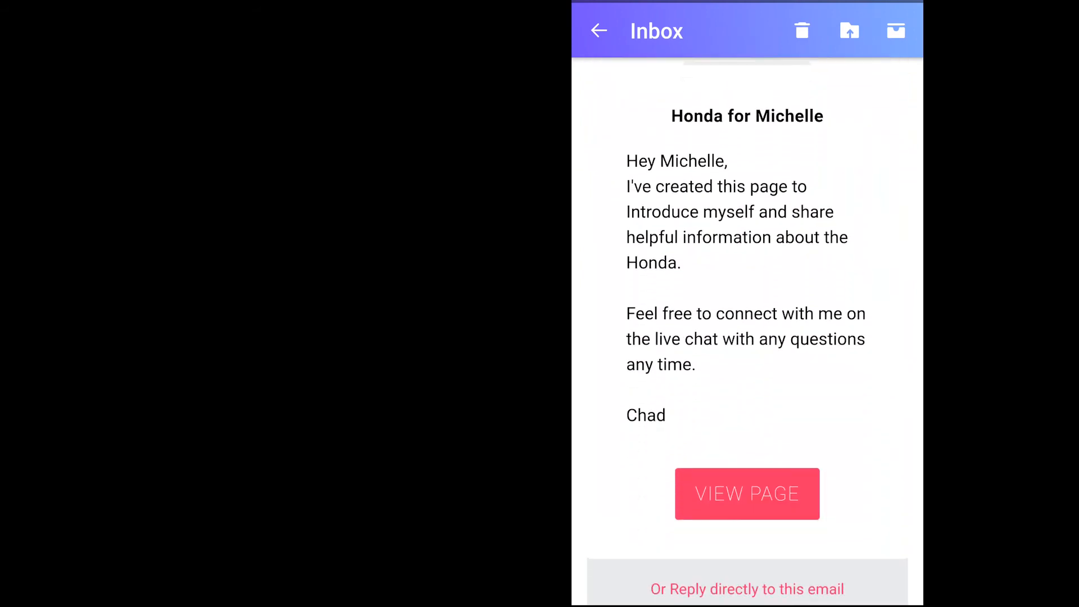
pyautogui.click(747, 493)
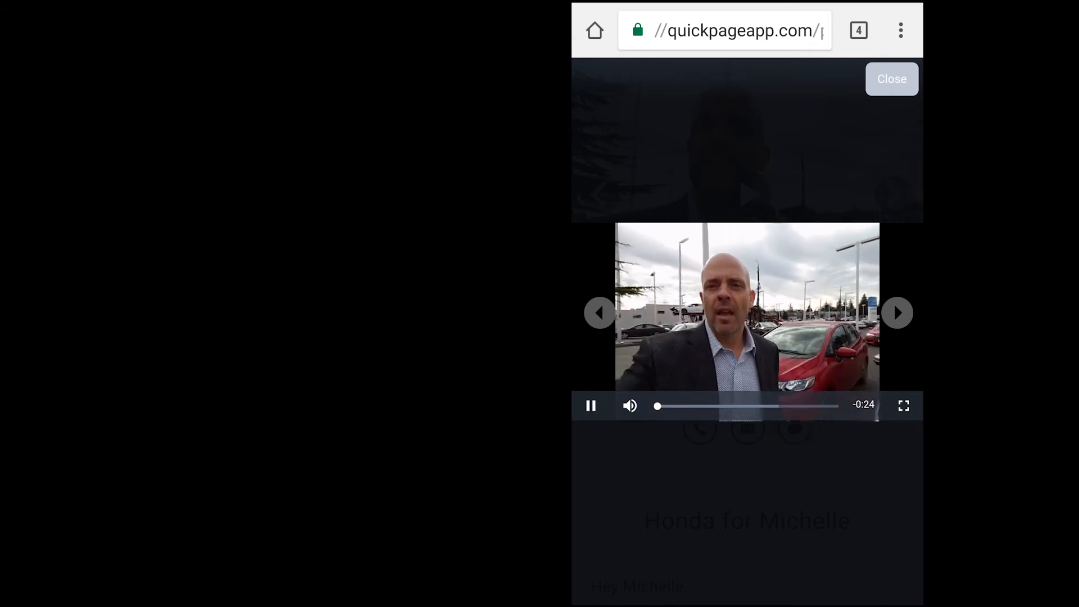
# Reply in the live chat to Michelle's wheels question, promising a new photo on the page.
pyautogui.click(892, 79)
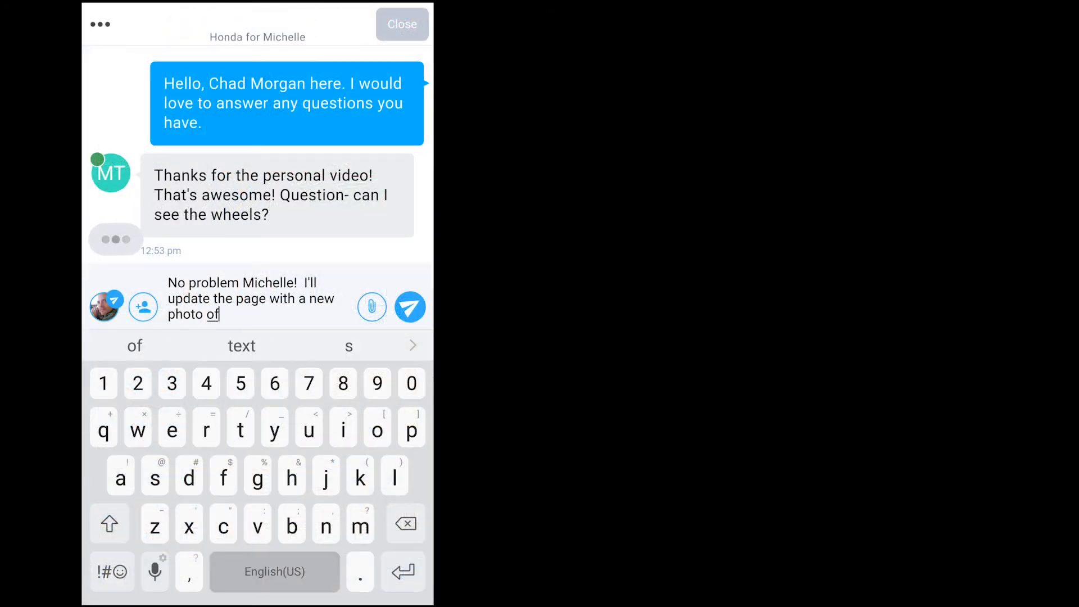
pyautogui.click(171, 427)
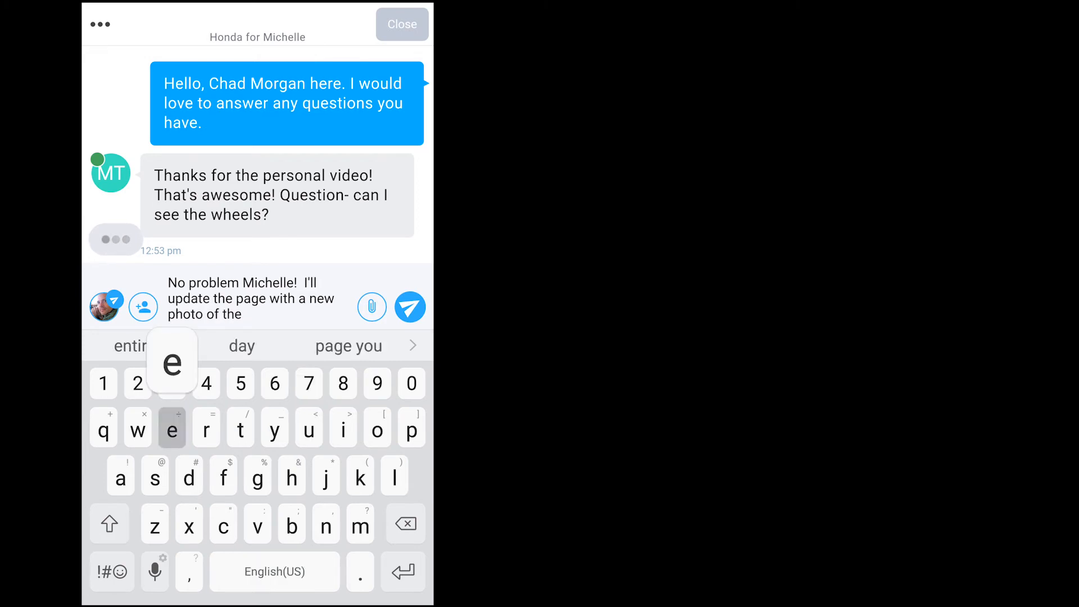